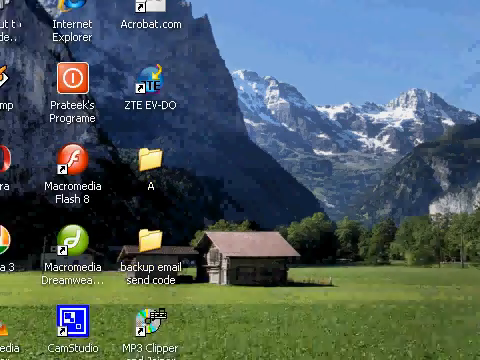
Step: Launch Notepad from the Start menu to get a blank document
click(30, 335)
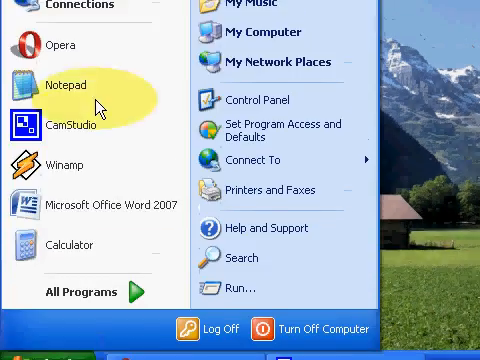
click(62, 80)
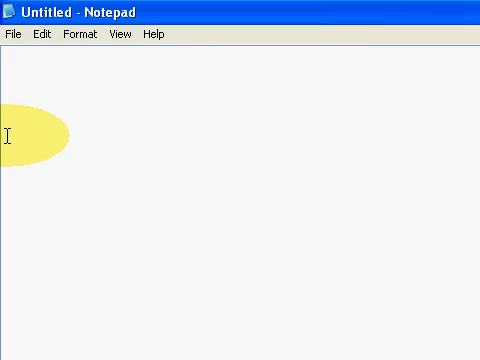
Step: Type the <Html> and <head> tags, title 'troop group', </head>, and <body>
text(<H)
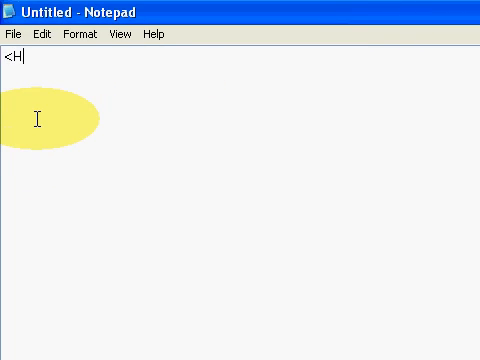
text(tml>)
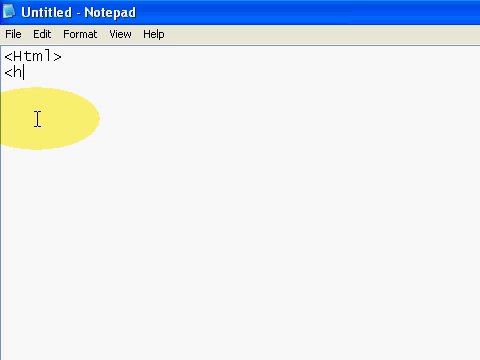
text(ead>)
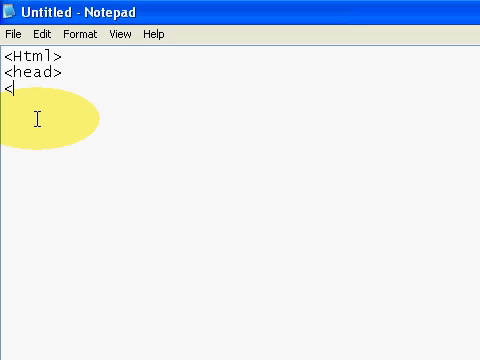
text(title>)
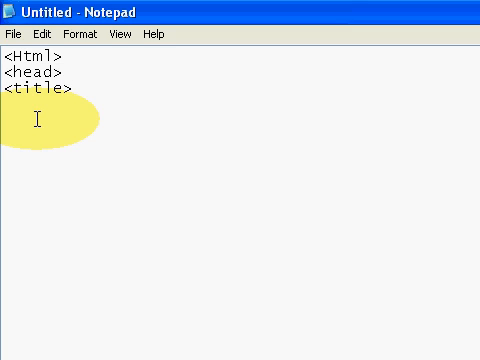
text(trooop gr)
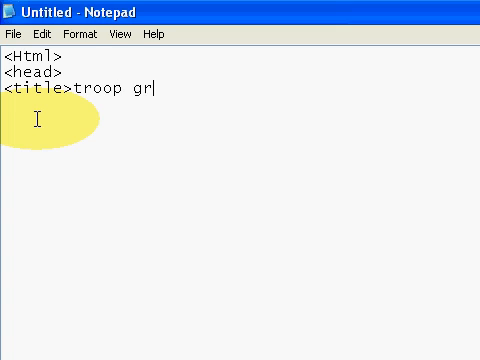
text(oup</t)
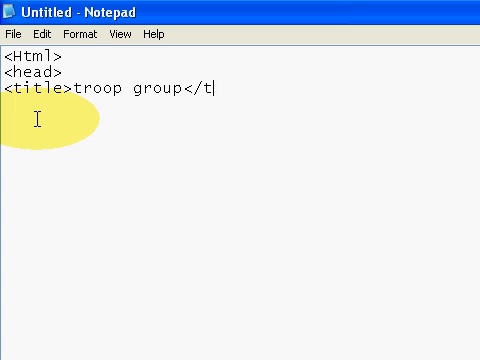
text(itle>)
text(</)
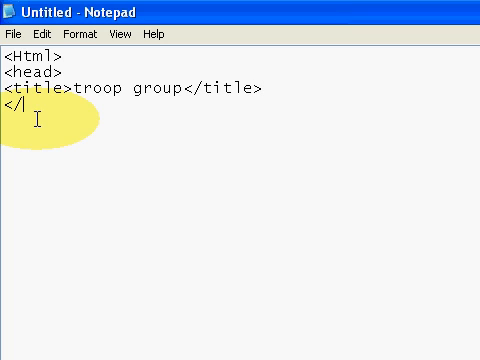
text(head>)
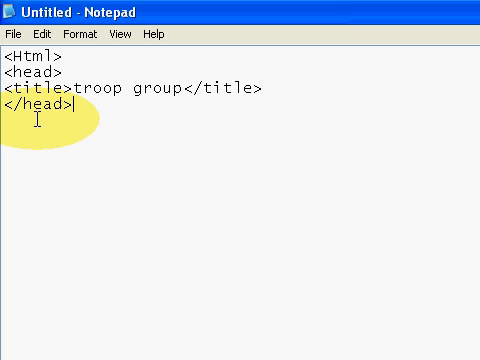
text(<)
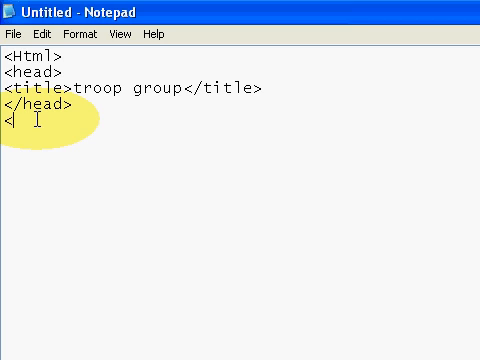
text(body>)
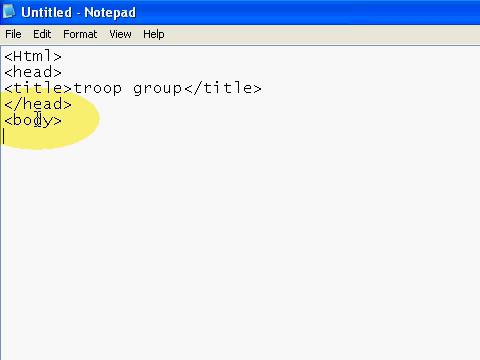
Step: Add a form tag with name "calc" and Id="calc"
text(<)
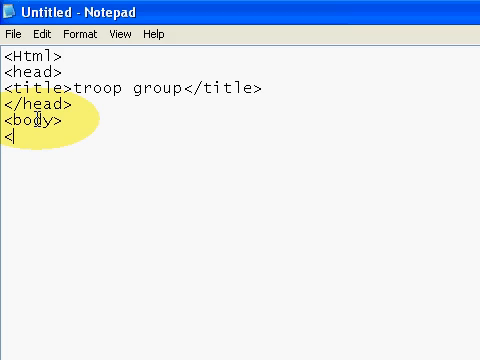
text(for)
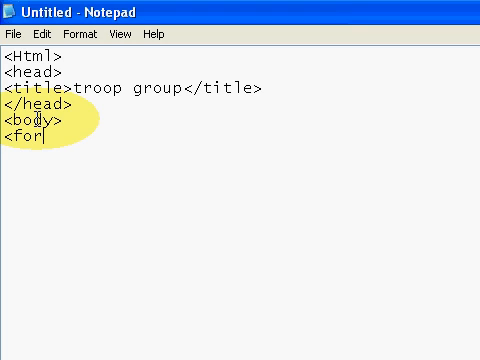
text(rm na)
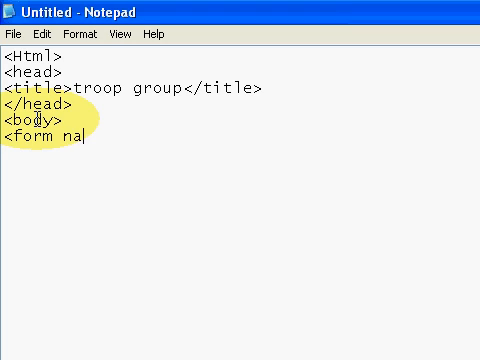
text(me")
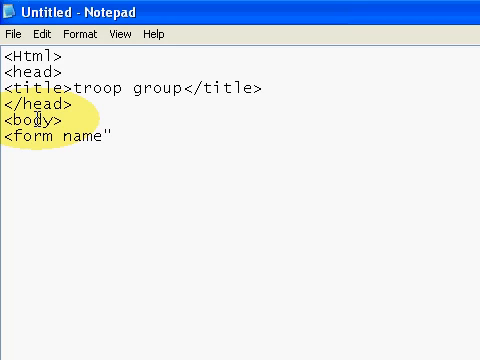
text(ca)
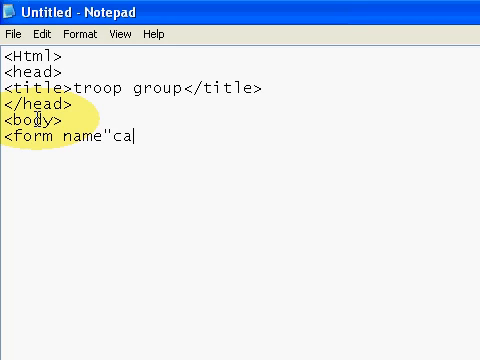
text(lc")
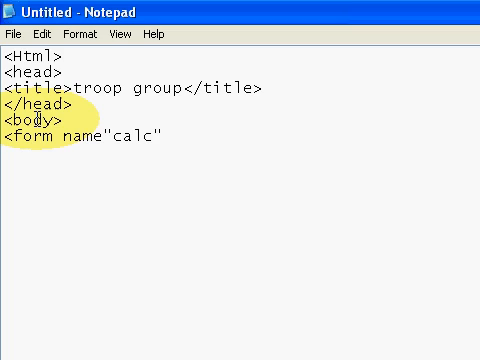
text(I)
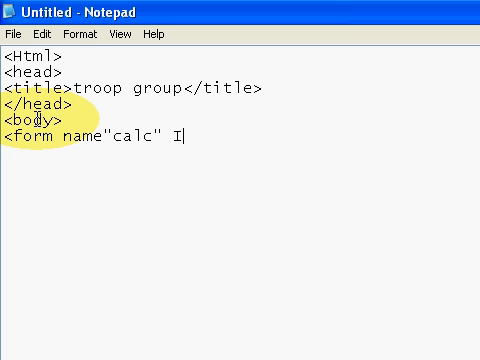
text(d=")
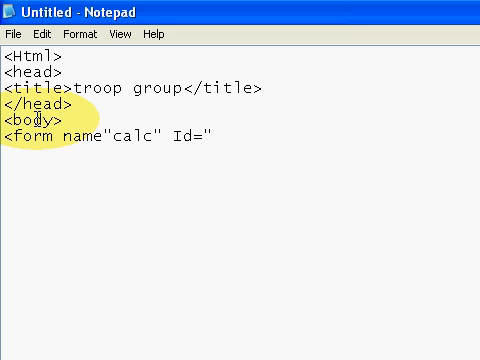
text(calc">)
text(<t)
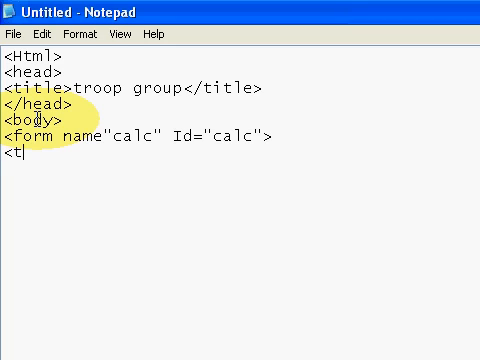
Step: Add a table with border=4 and its first row
text(able borde)
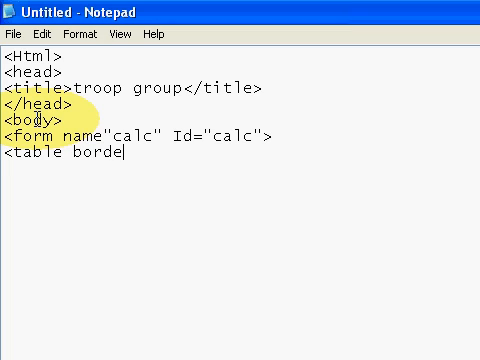
text(r=)
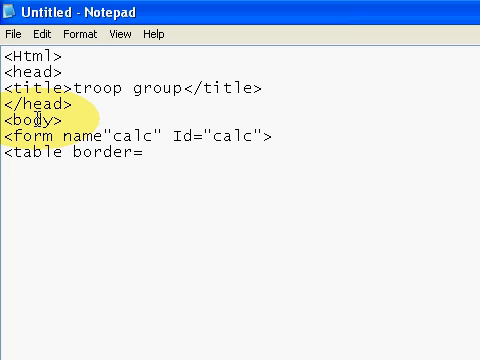
text(4>)
text(<tr>)
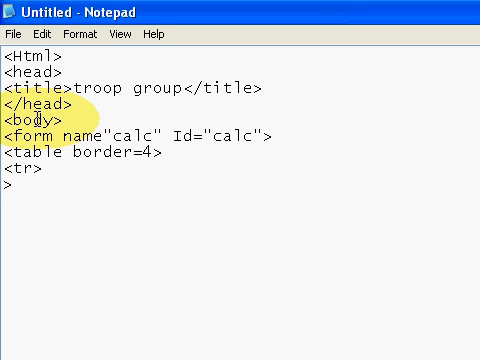
Step: Add a table cell holding <input type="text" name="Input">, then close the cell
text(<td>)
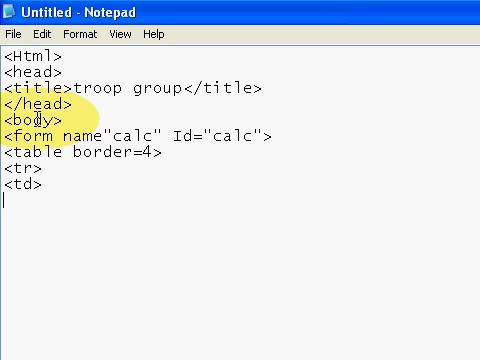
text(<)
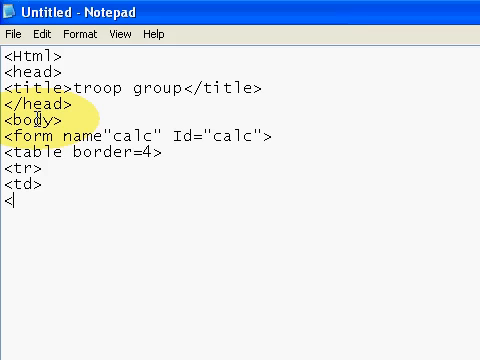
text(in)
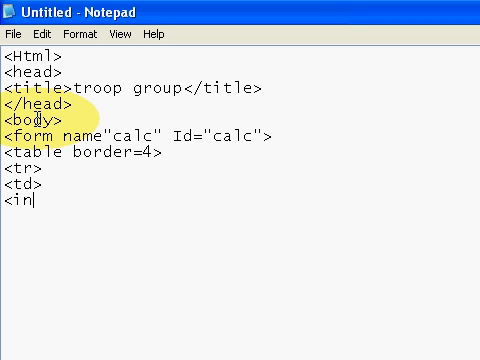
text(put ty)
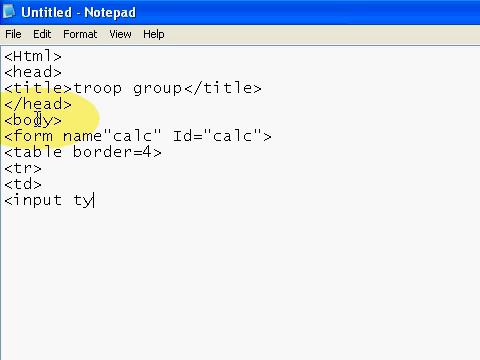
text(pe=")
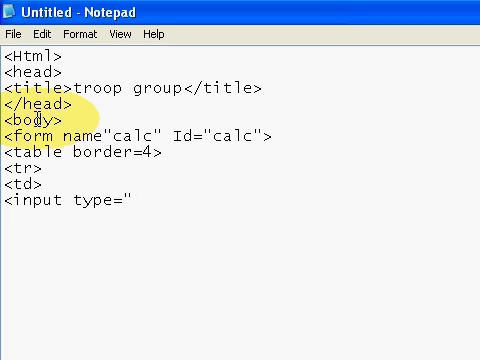
text(text")
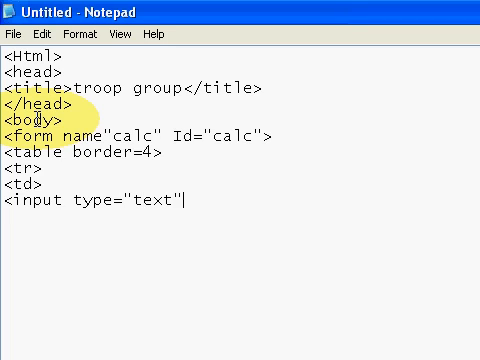
text(name=)
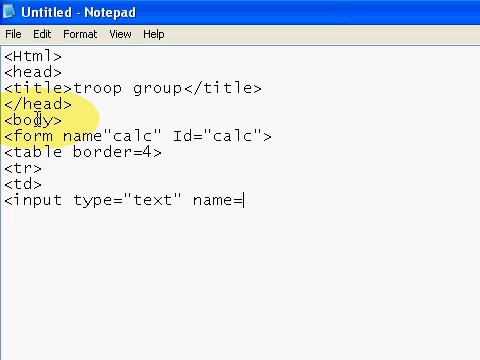
text("Inpu)
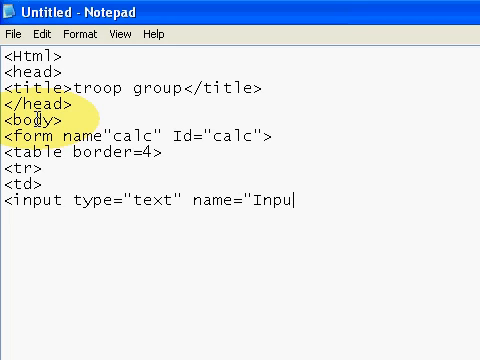
text(t">)
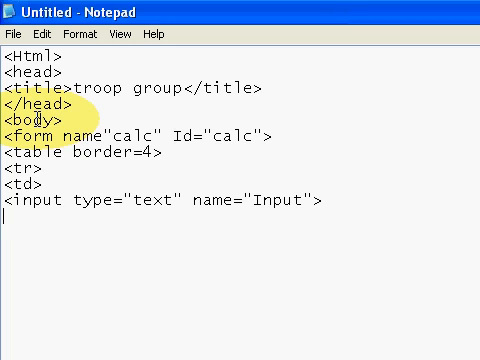
text(</td)
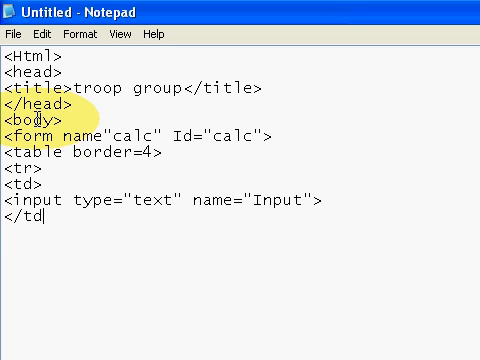
text(<)
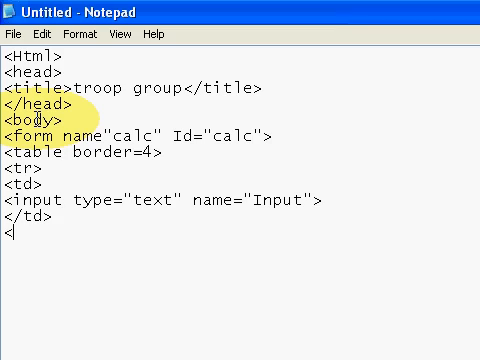
Step: Close the row, open a new cell and start an input tag
text(/tr>)
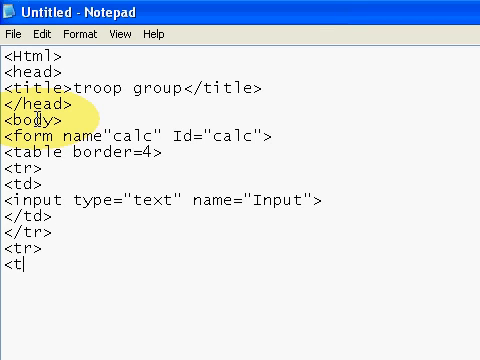
text(d>)
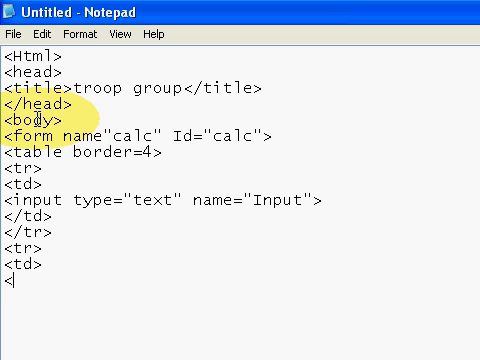
text(in)
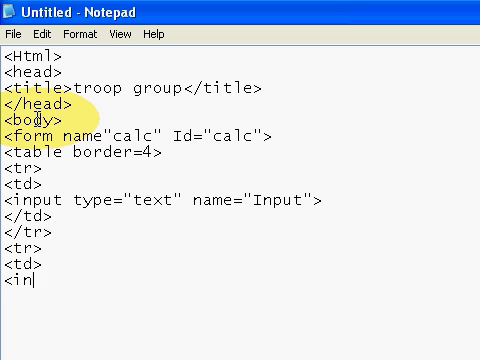
text(put)
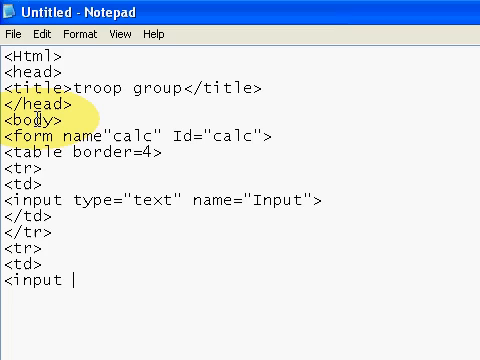
text(button)
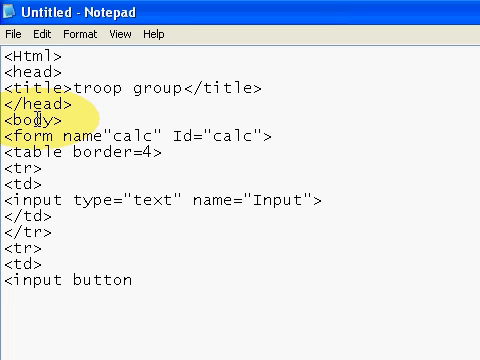
text(=)
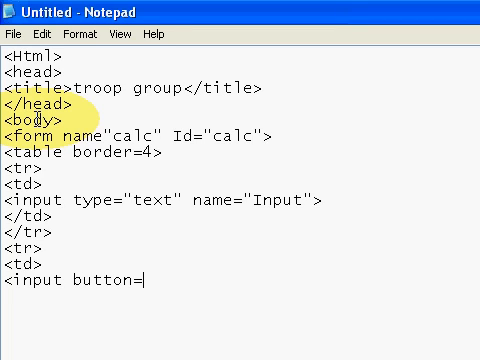
key(BackSpace)
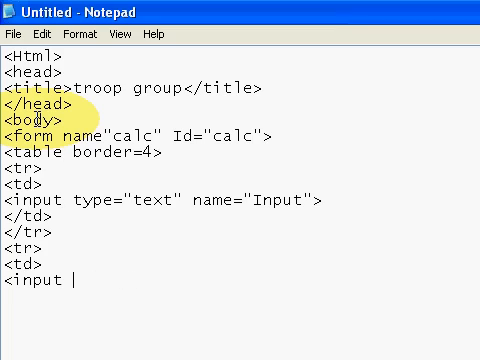
Step: Give the input type="button" and begin its value attribute
text(type)
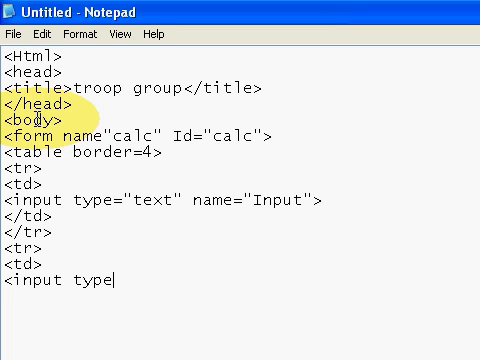
text(="butt)
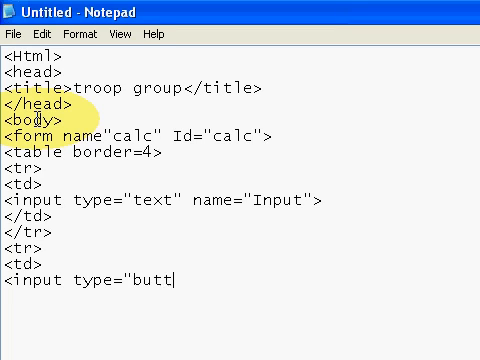
text(on")
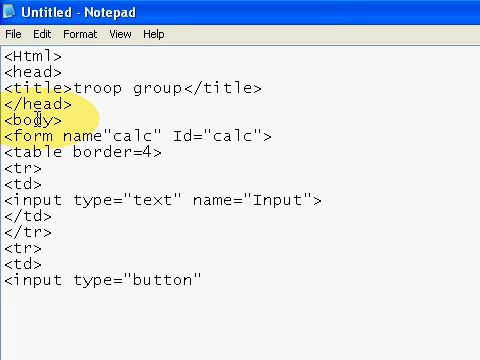
text(v)
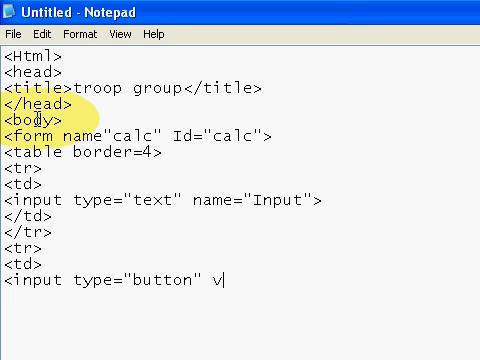
text(alue=)
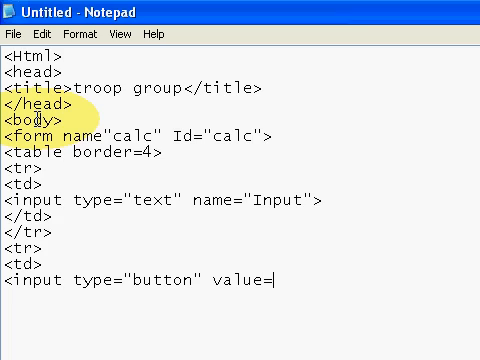
text("  1)
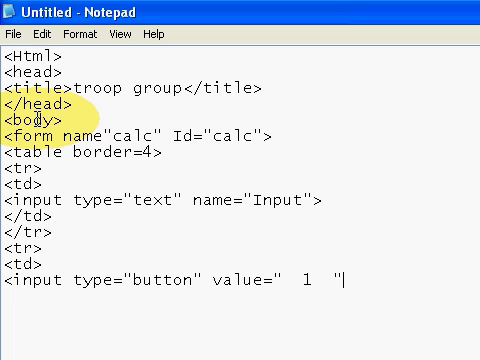
Step: Add onClick="calc.Input.value='1'" so the button puts 1 in the display
text(on)
text(CiC)
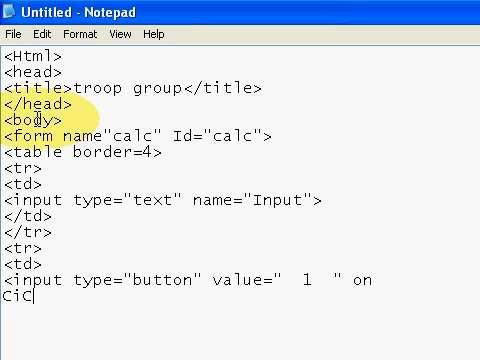
key(Backspace)
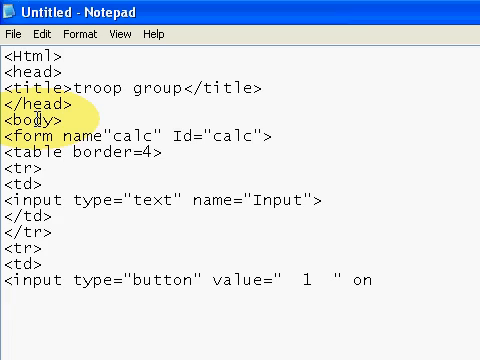
text(C)
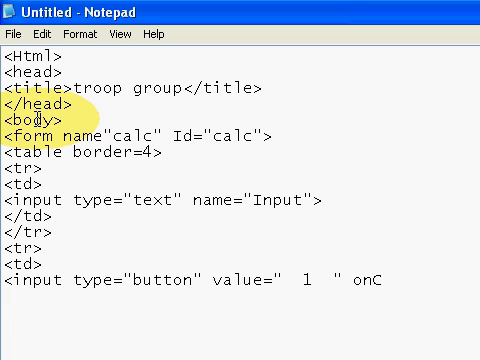
text(lick)
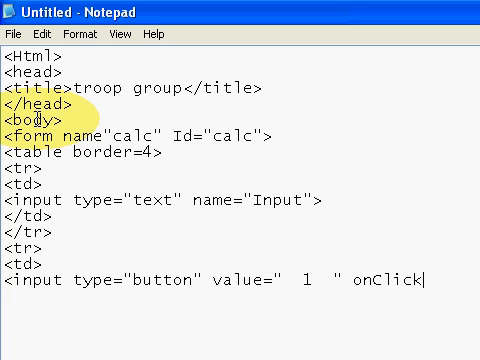
text(=")
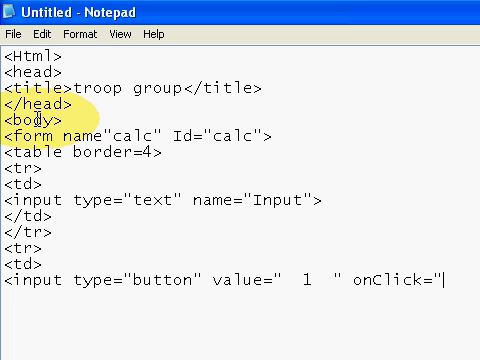
text(c)
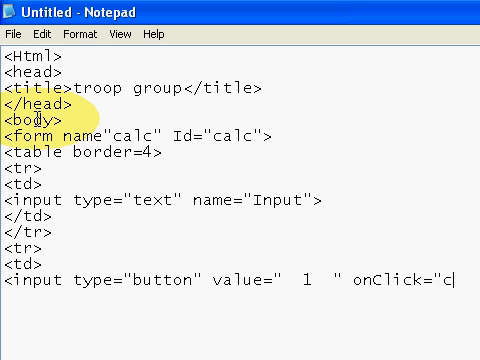
text(alc)
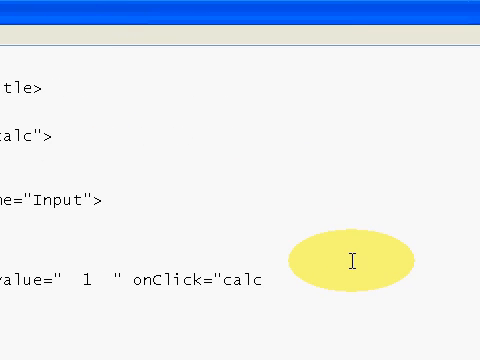
text(.inp)
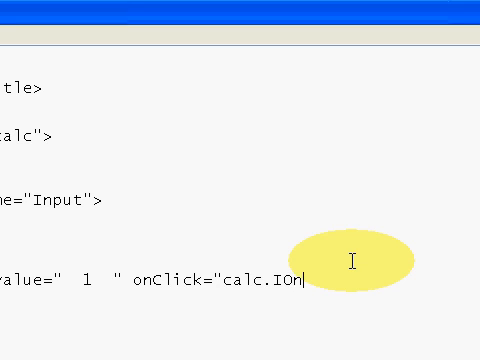
text(npu)
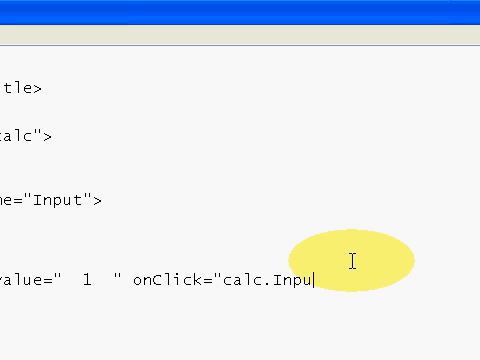
text(t.val)
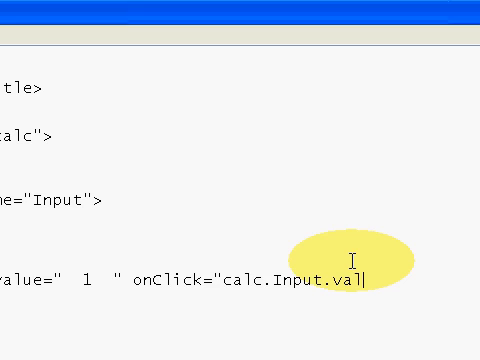
text(ue)
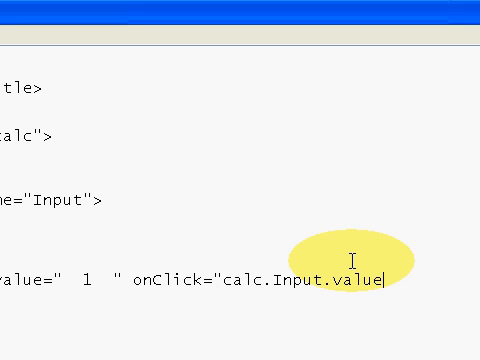
text(=')
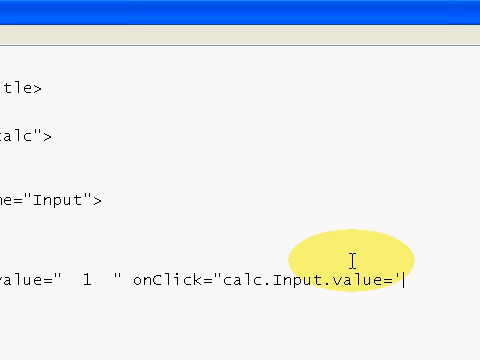
text(1)
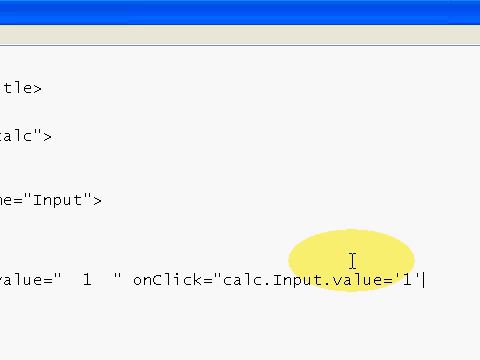
text(")
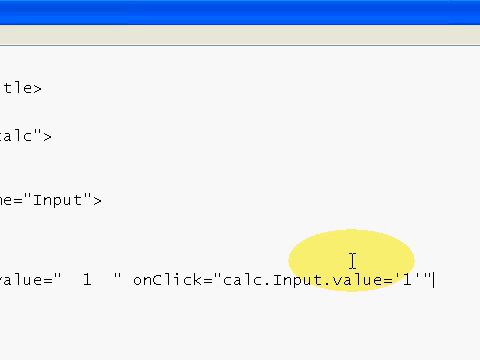
text(>)
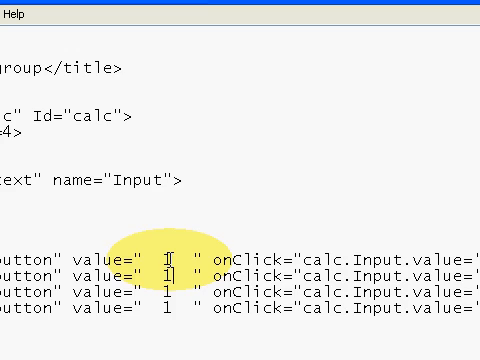
Step: Change the copied button lines' onClick values to '2', '3' and '+'
text(2'">)
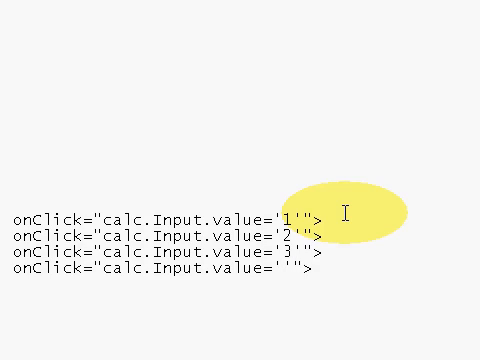
text(+)
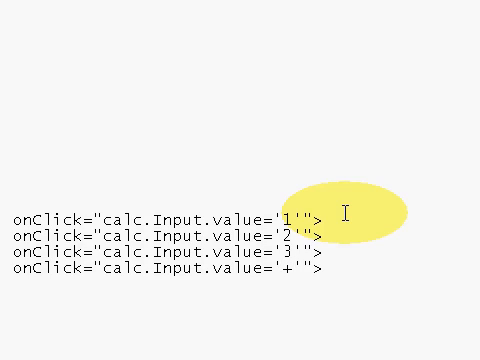
scroll(up, 3)
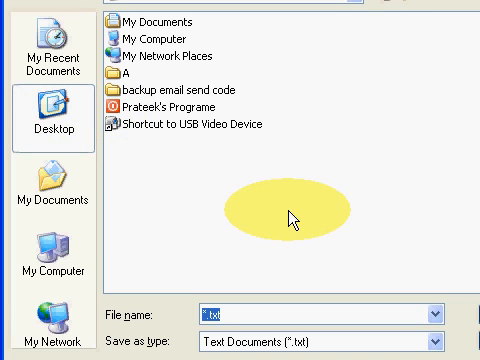
Step: Save the page to the Desktop under the file name 'Troop'
text(T)
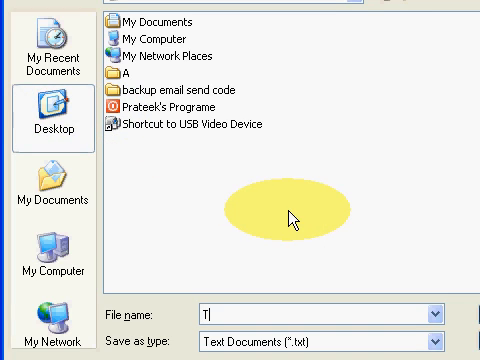
text(roop)
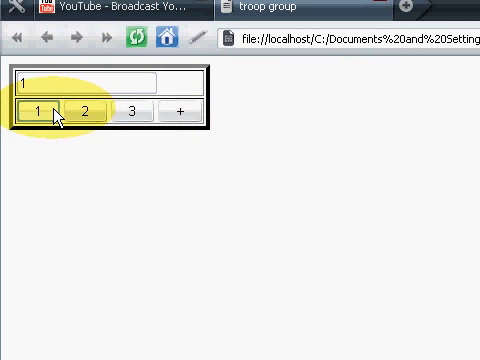
Step: Test buttons 1 and 2 in Opera, then reload and confirm they append to show 12
click(87, 109)
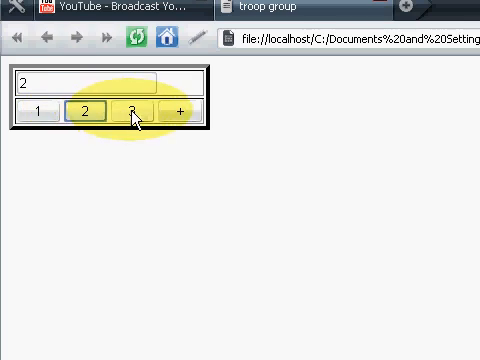
click(370, 345)
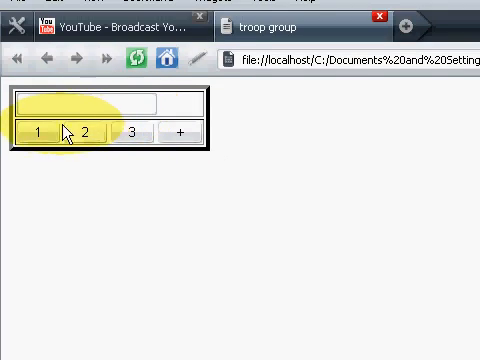
click(88, 132)
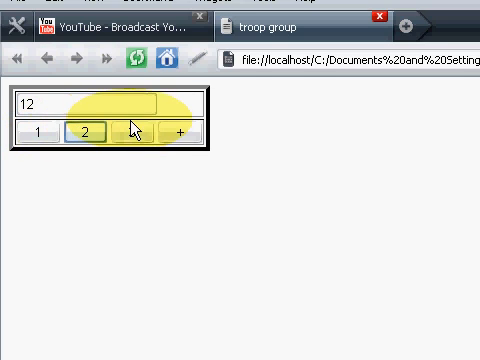
click(185, 135)
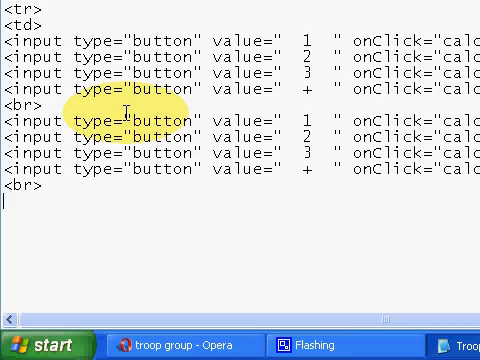
Step: Edit the copied rows so buttons append 4, 5, 6, - and 7, 8, 9, *
scroll(down, 3)
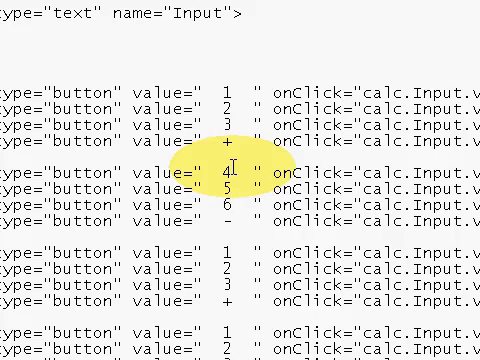
scroll(right, 3)
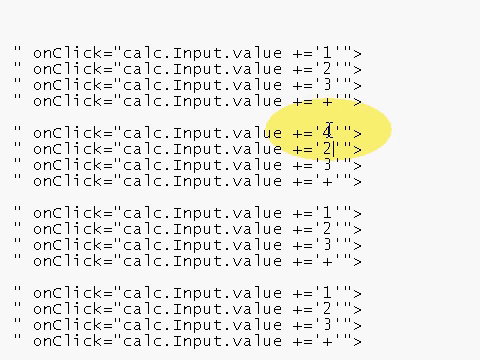
text(5)
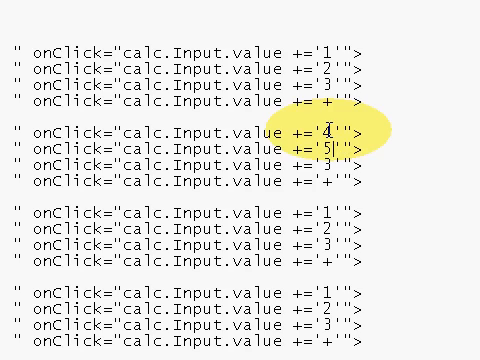
text(6)
click(188, 100)
text(-)
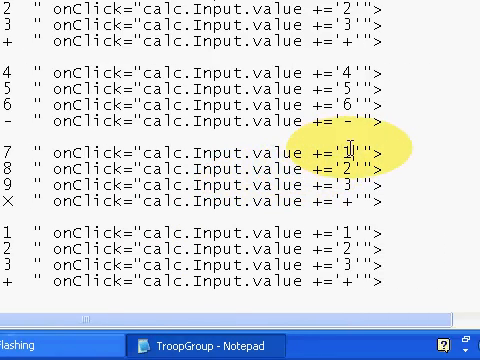
text(7)
text(8)
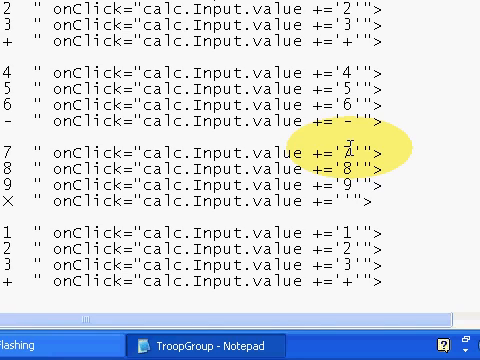
text(*)
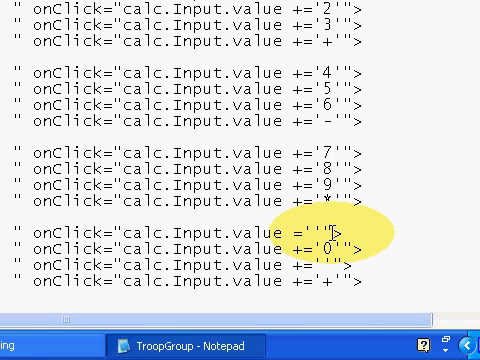
Step: Set the equals button's onClick to evaluate eval(calc.Input.value)
text(eval)
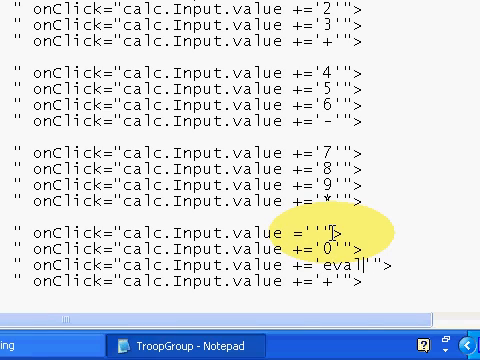
text(()
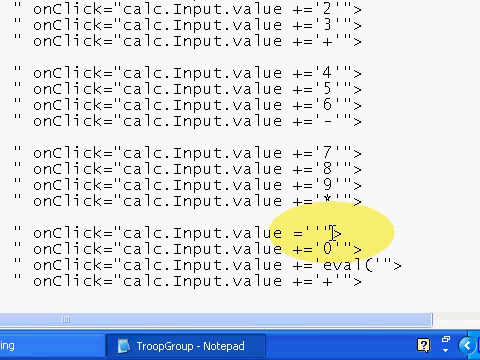
text(ca)
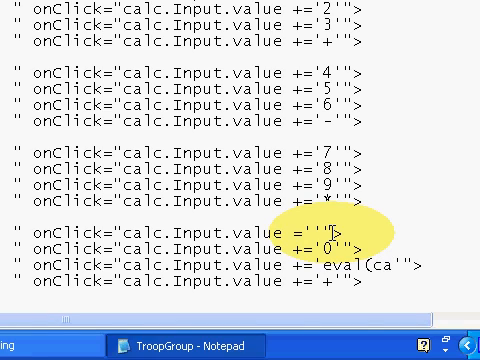
text(lc.Input.va)
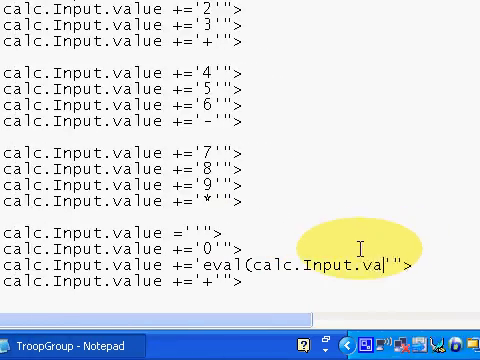
text(ue)
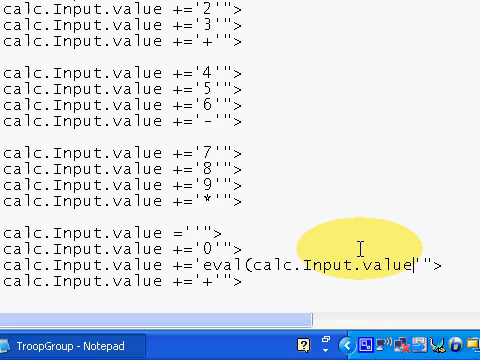
text())
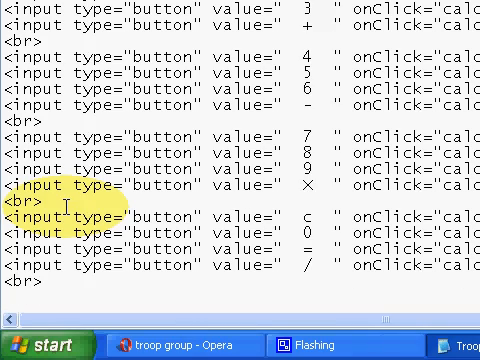
Step: Add closing </td>, </tr>, </table>, </form> and </body> tags after the last button row
text(</)
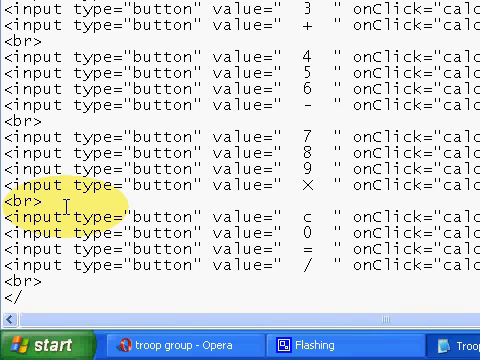
scroll(down, 3)
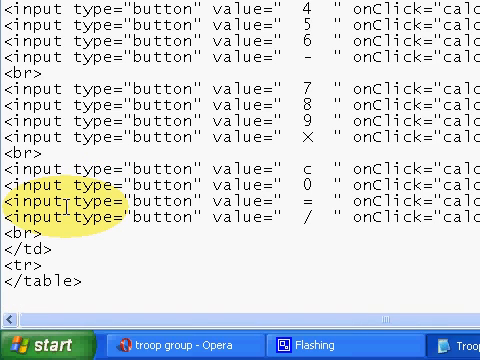
text(</form>)
text(</body)
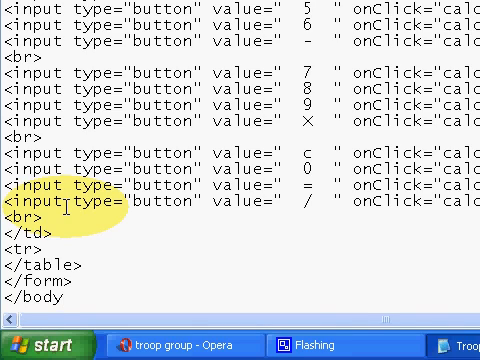
scroll(down, 3)
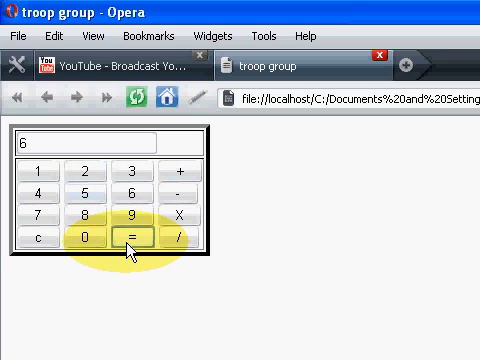
Step: Evaluate expressions in the Opera calculator, getting 6 and 45, then compute 9/5
click(120, 215)
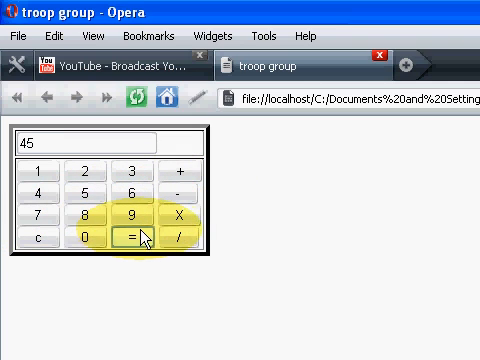
click(29, 235)
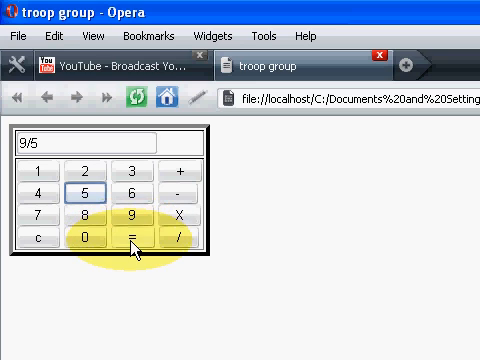
click(123, 240)
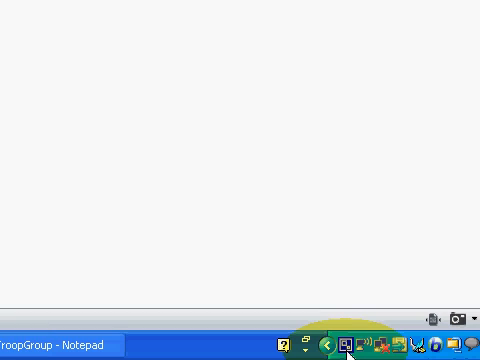
Step: Open the screen recorder window from the system tray icon
click(345, 345)
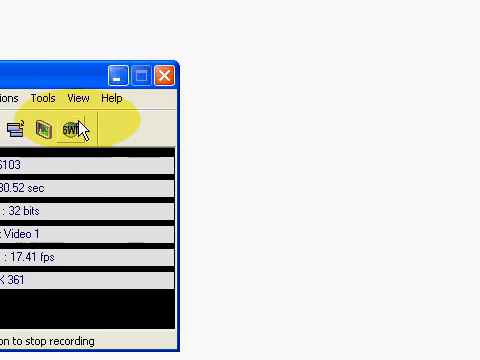